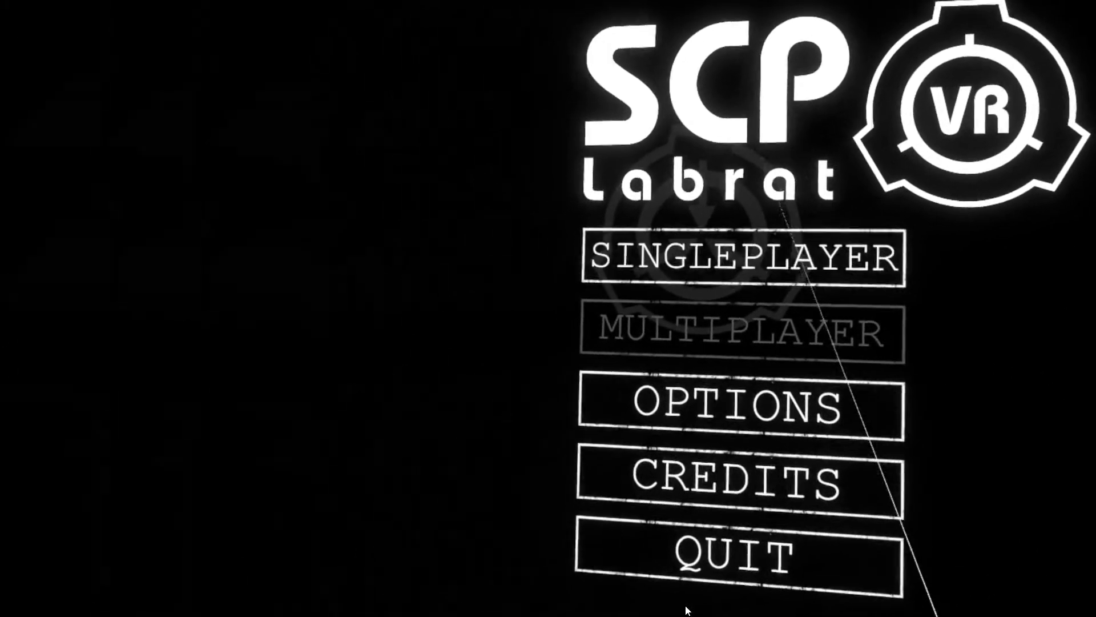
- Start a new singleplayer game from the main menu
click(739, 257)
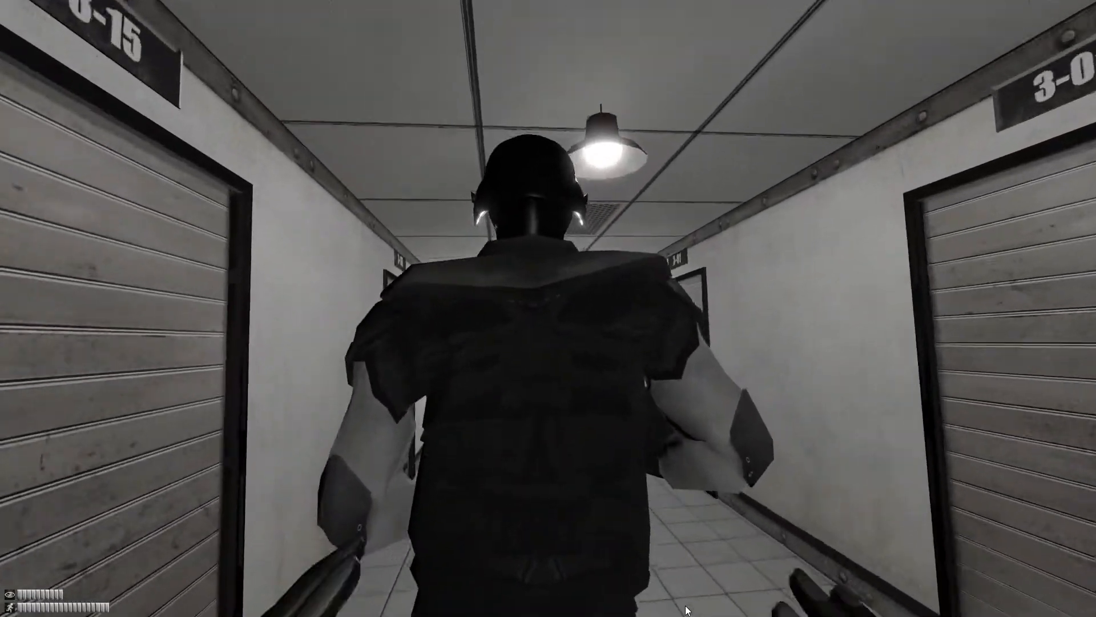
- Walk forward through the facility corridors into the dark empty room
key(w)
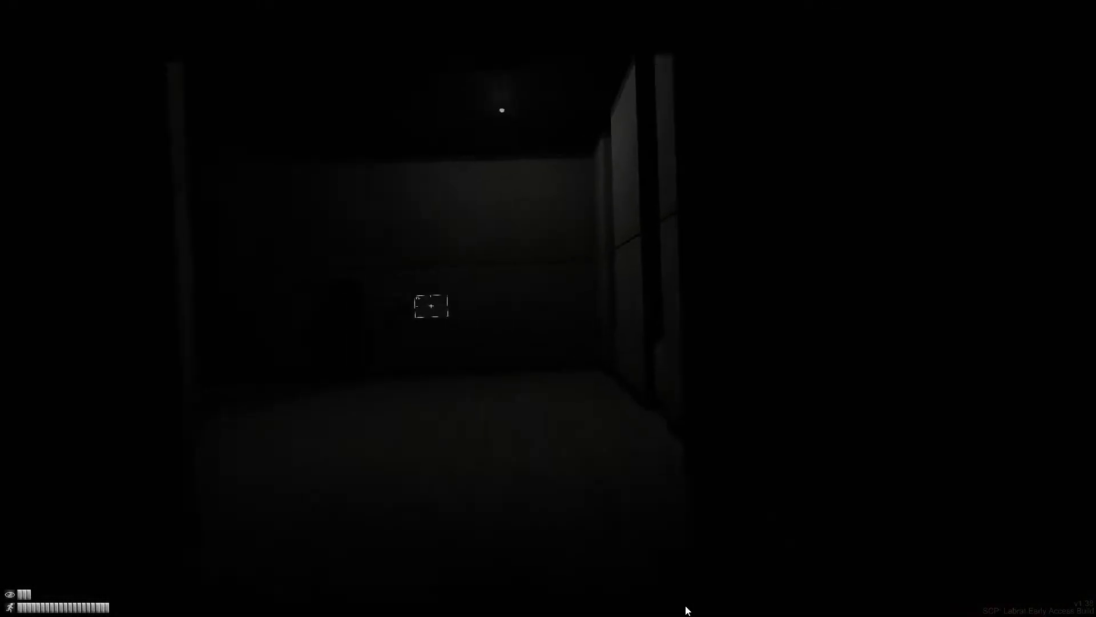
- Save progress from the pause menu and resume play
key(Escape)
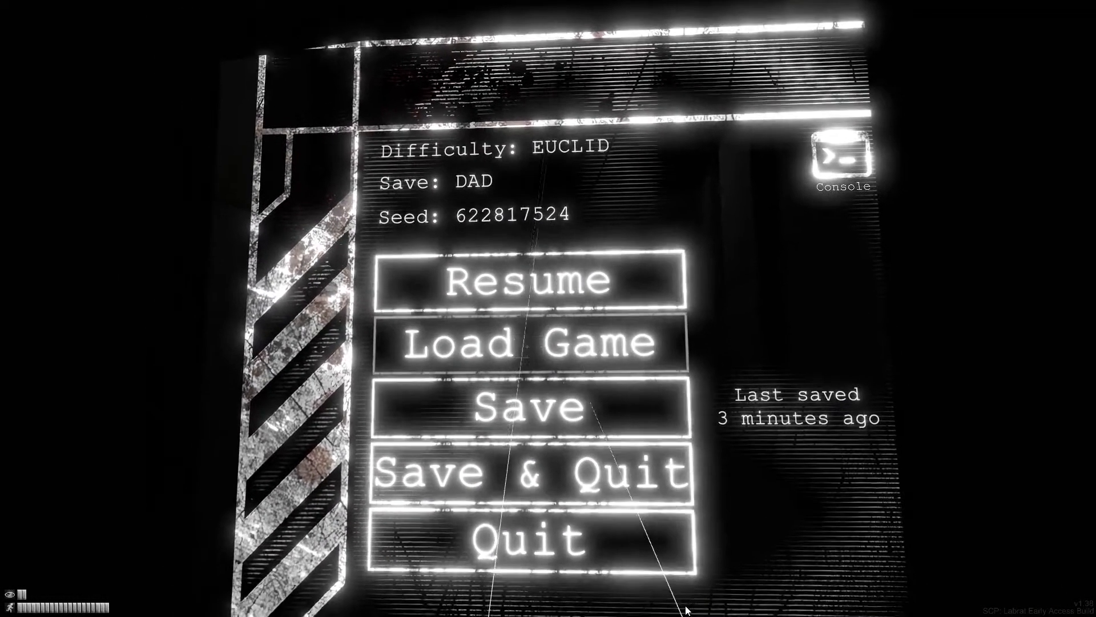
click(528, 405)
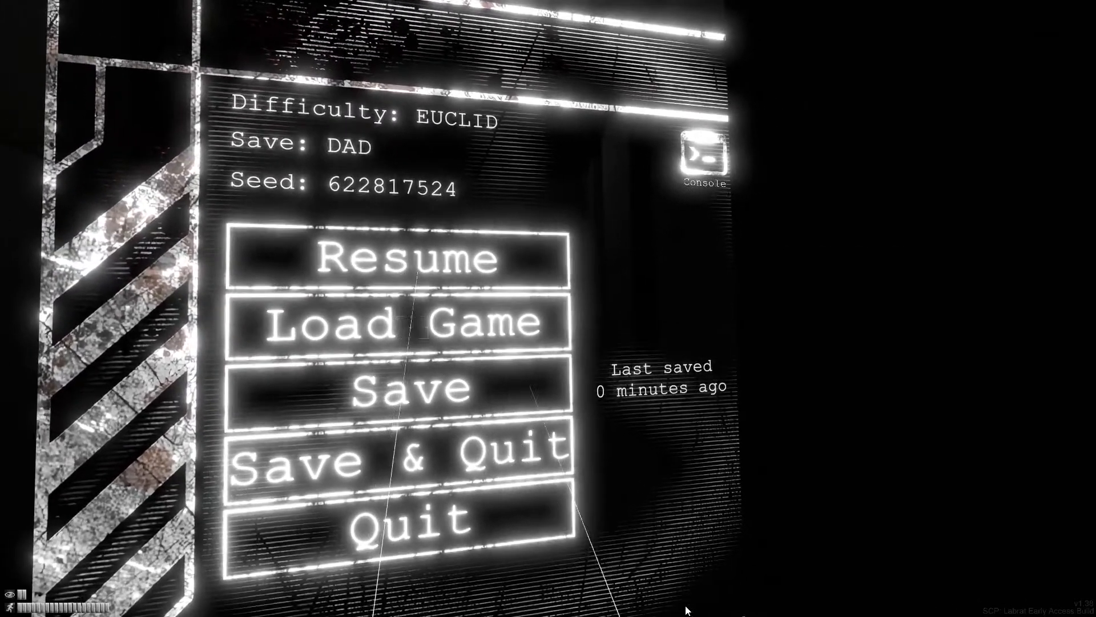
click(409, 257)
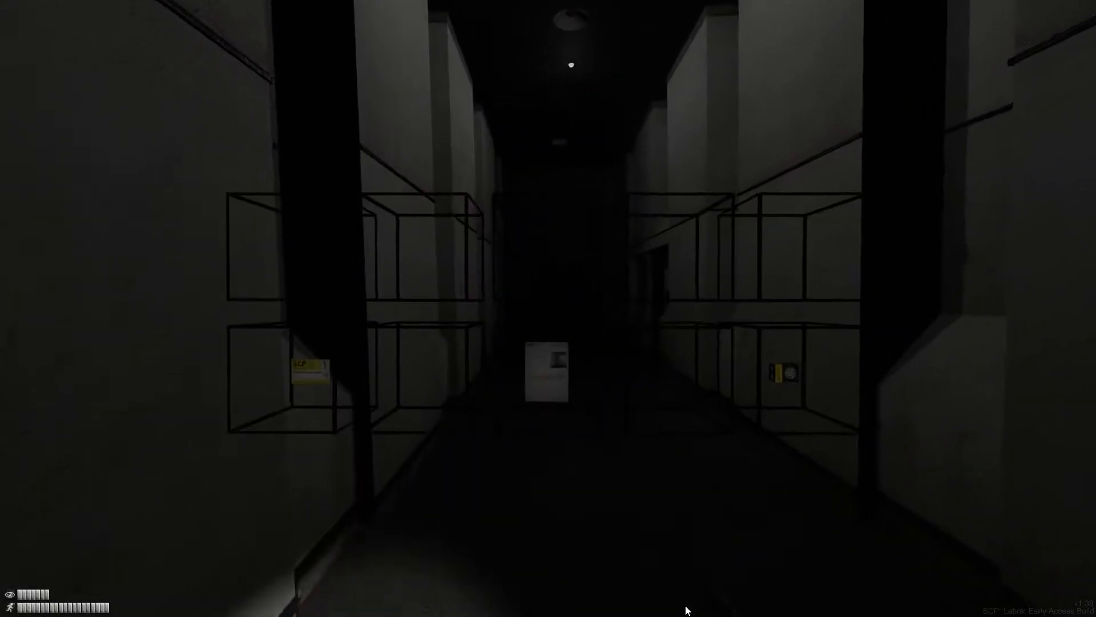
- Pause in the shelved corridor and choose an option on the pause menu
key(Escape)
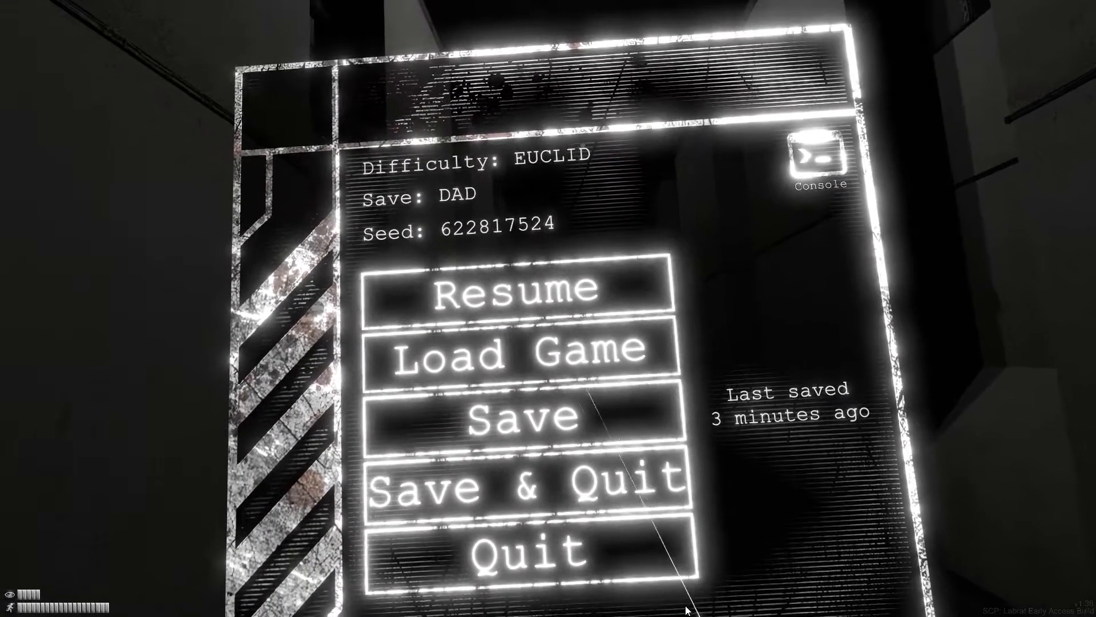
click(516, 287)
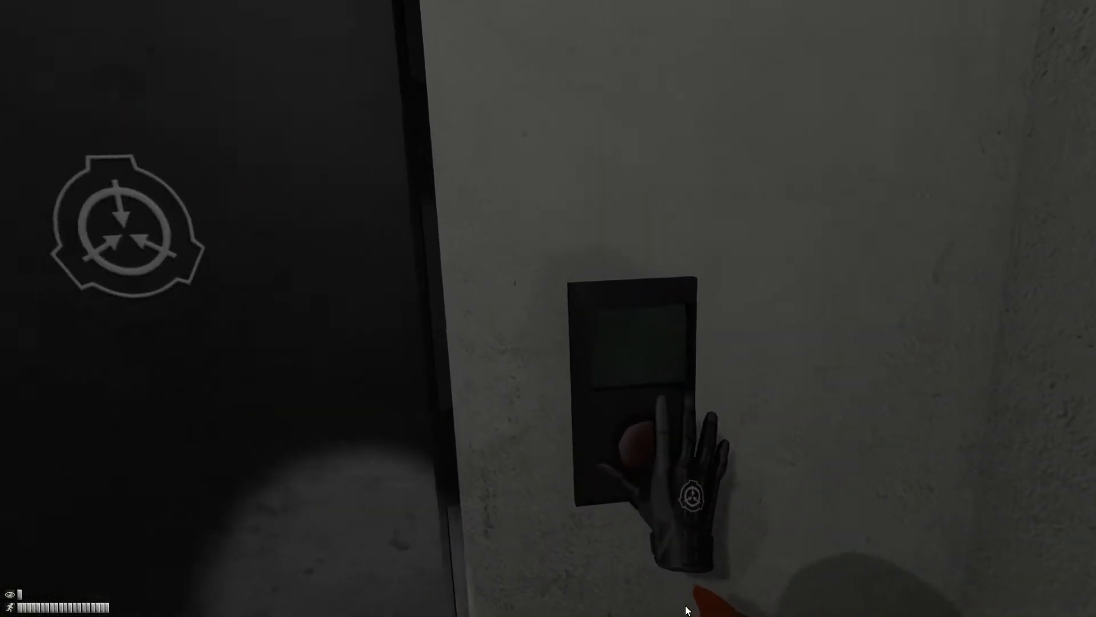
- Activate the wall panel of the SCP-emblem door to pass through
click(632, 448)
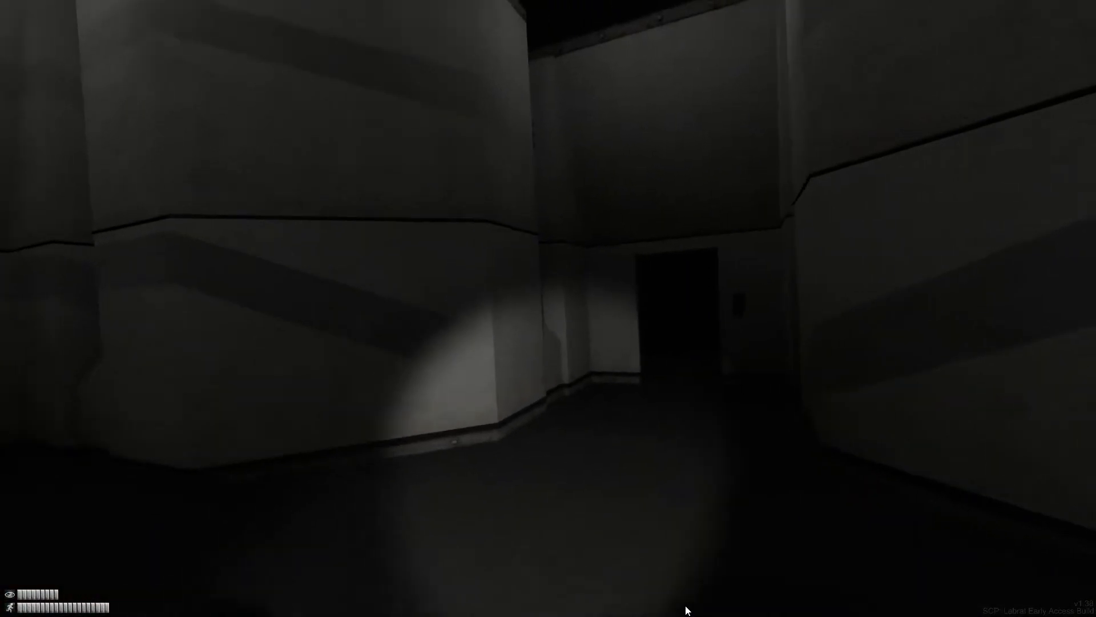
mouse_move(685, 609)
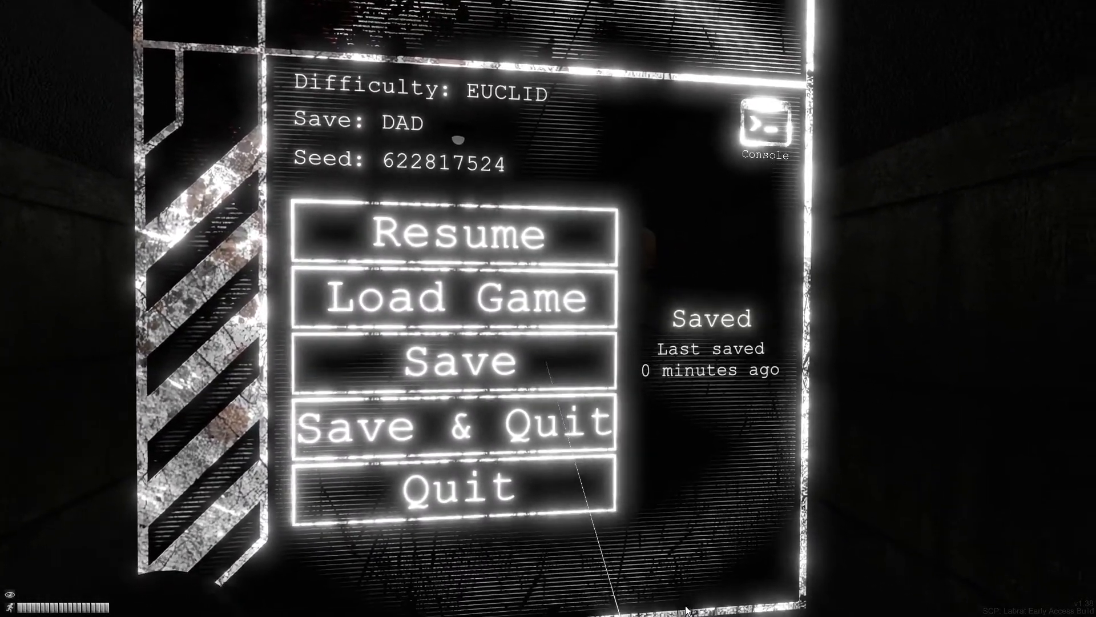
- Save the current run from the pause menu
click(458, 233)
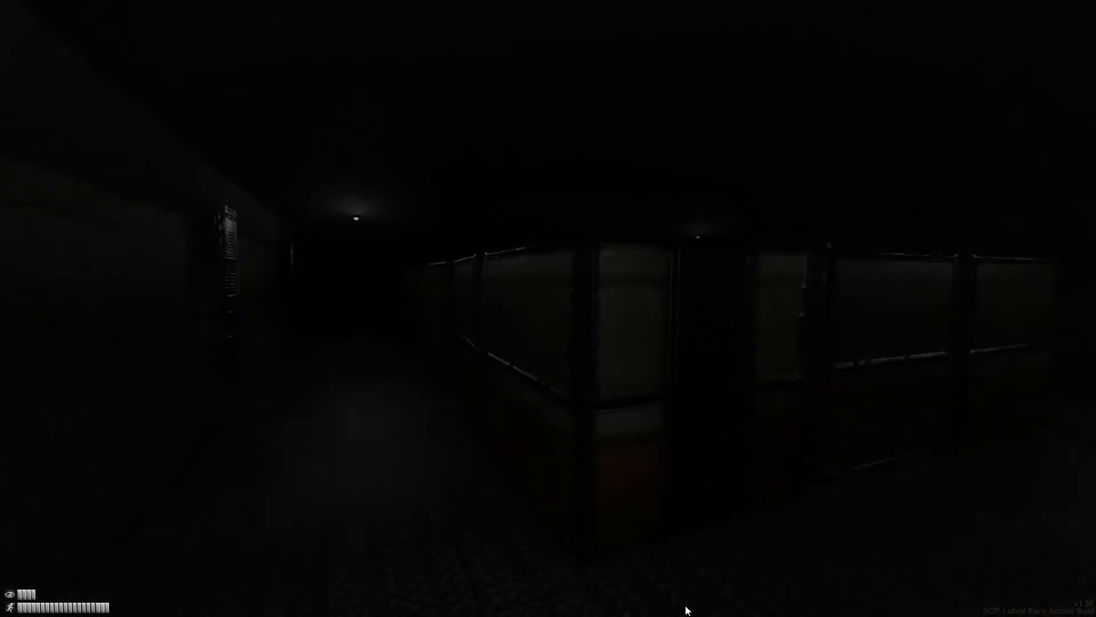
mouse_move(548, 308)
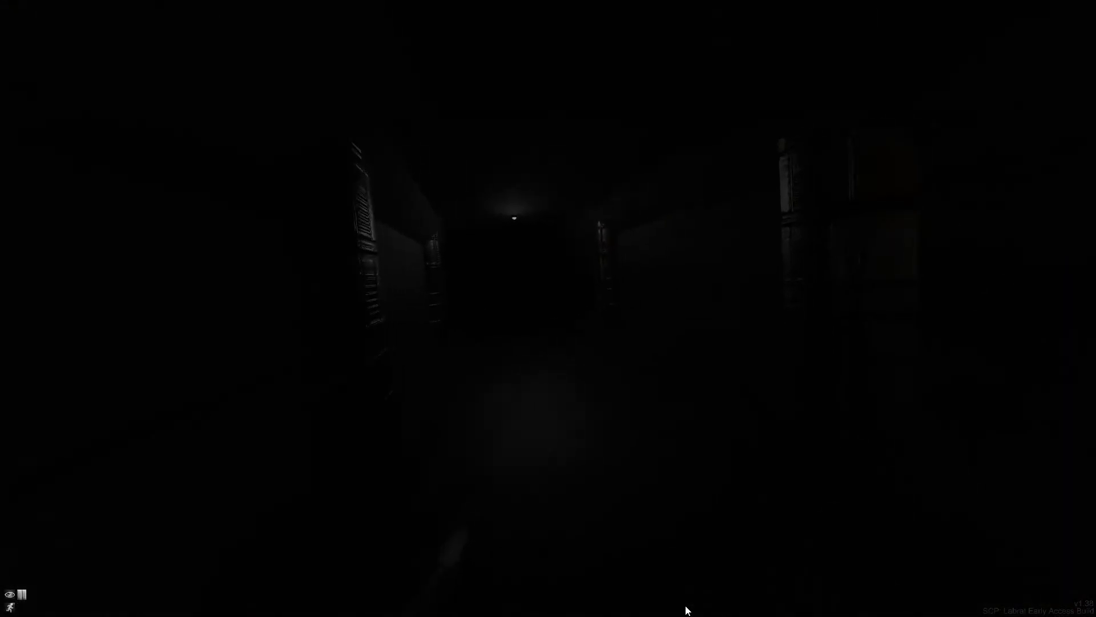
key(w)
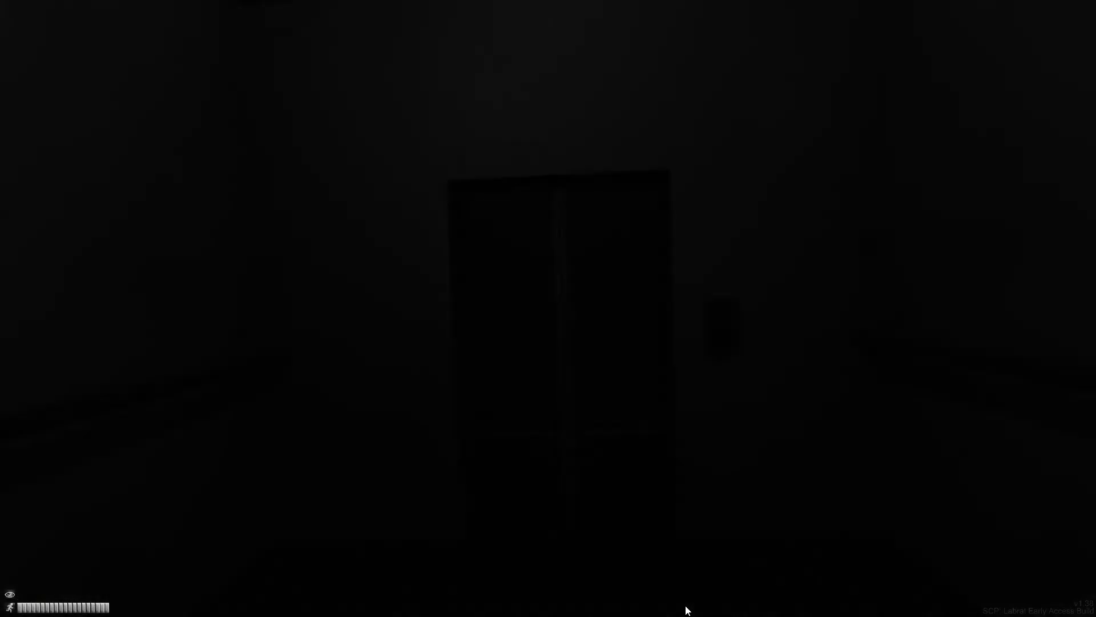
- Pause the game briefly, then resume toward the closed door
key(Escape)
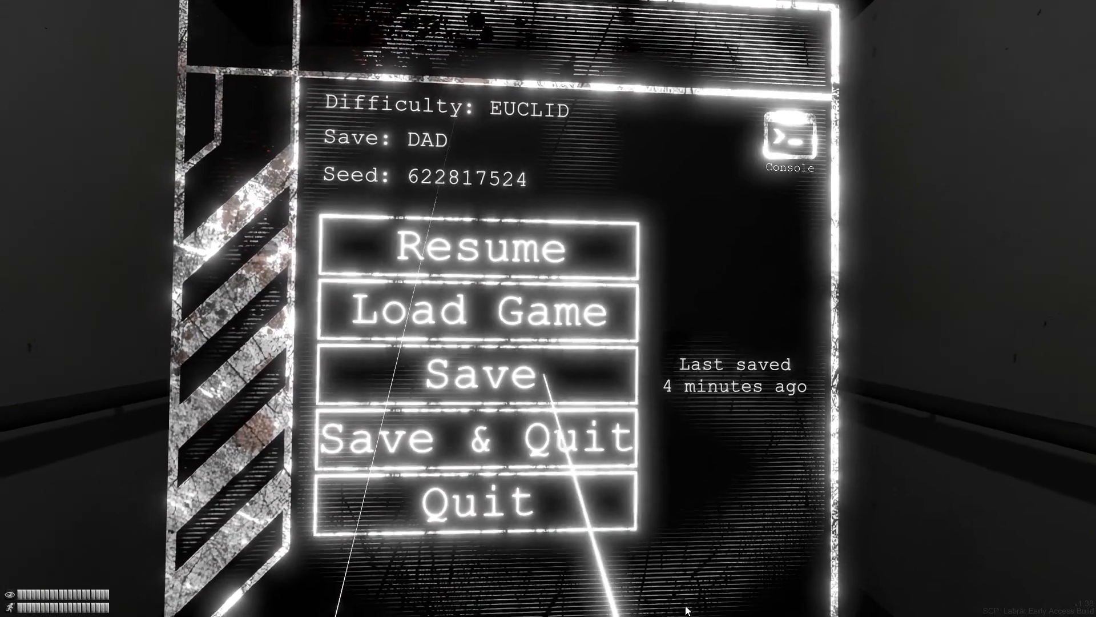
click(477, 248)
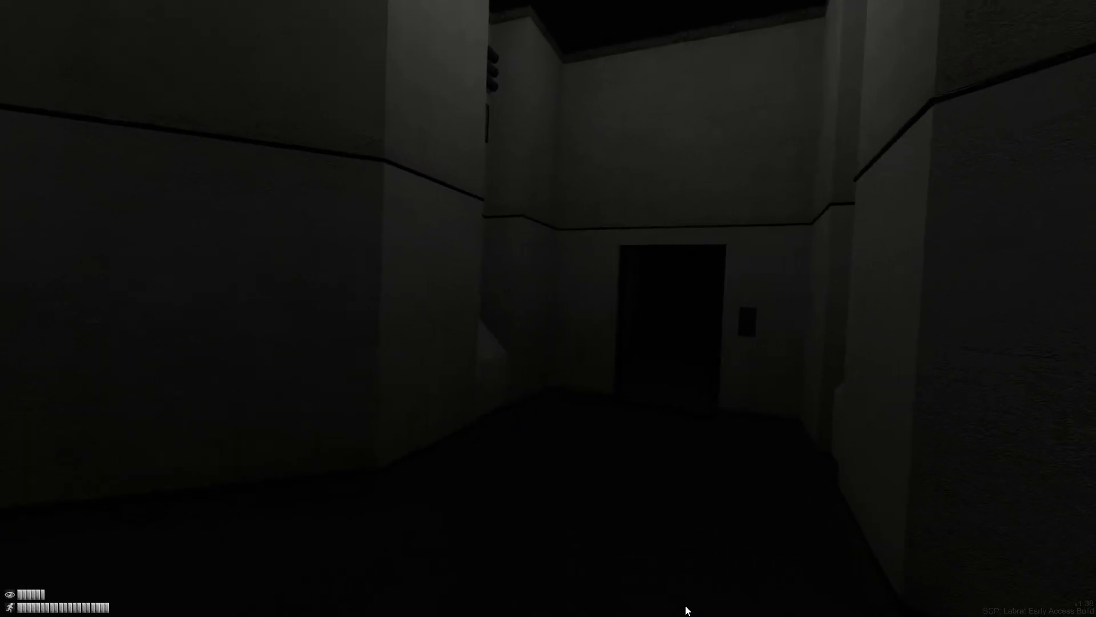
- Walk down the tiled corridor, then exit the level to the main menu
key(w)
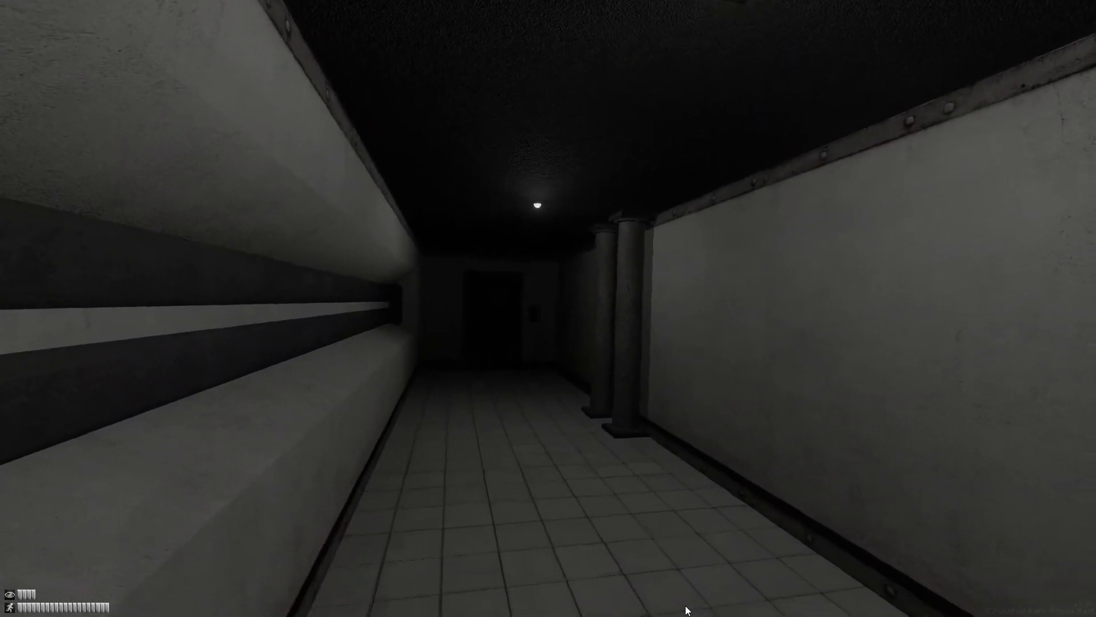
key(Escape)
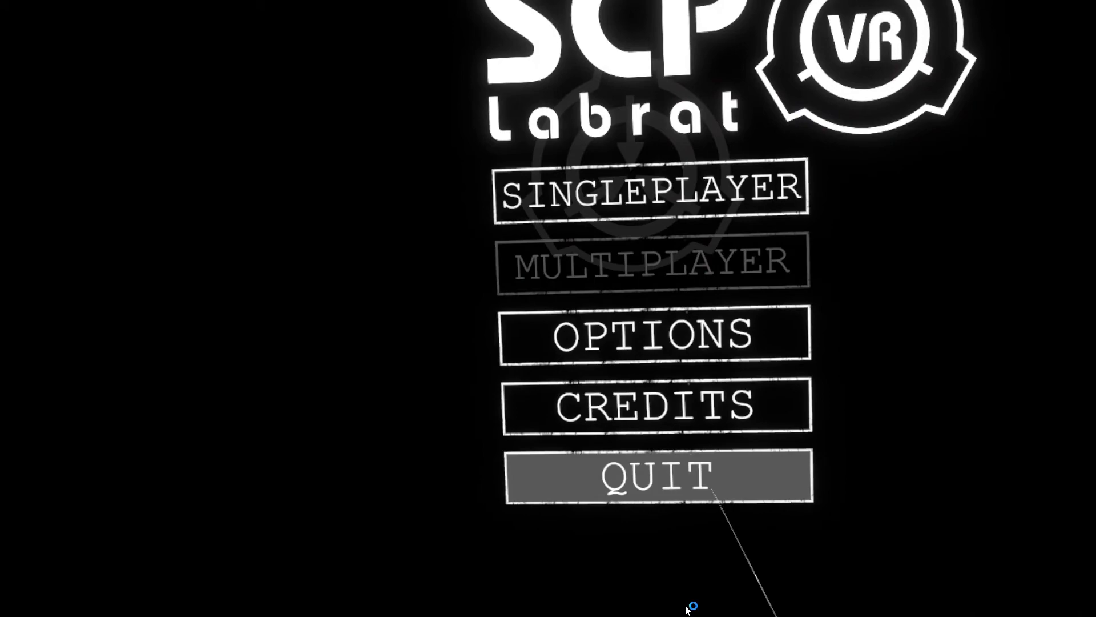
- Quit SCP: Labrat from the main menu's QUIT option
click(656, 477)
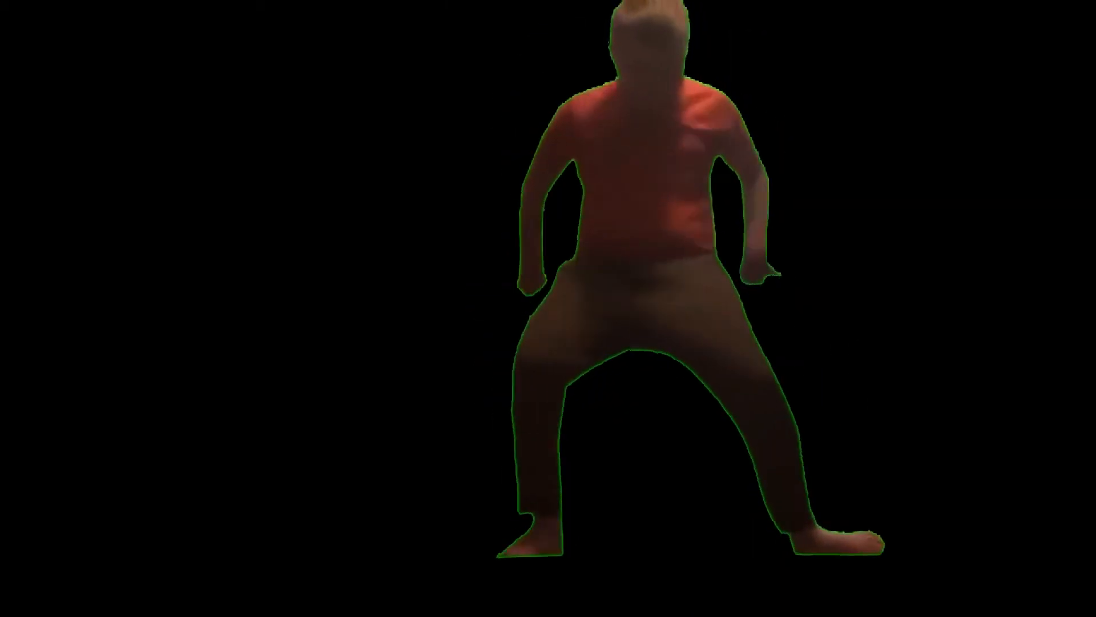